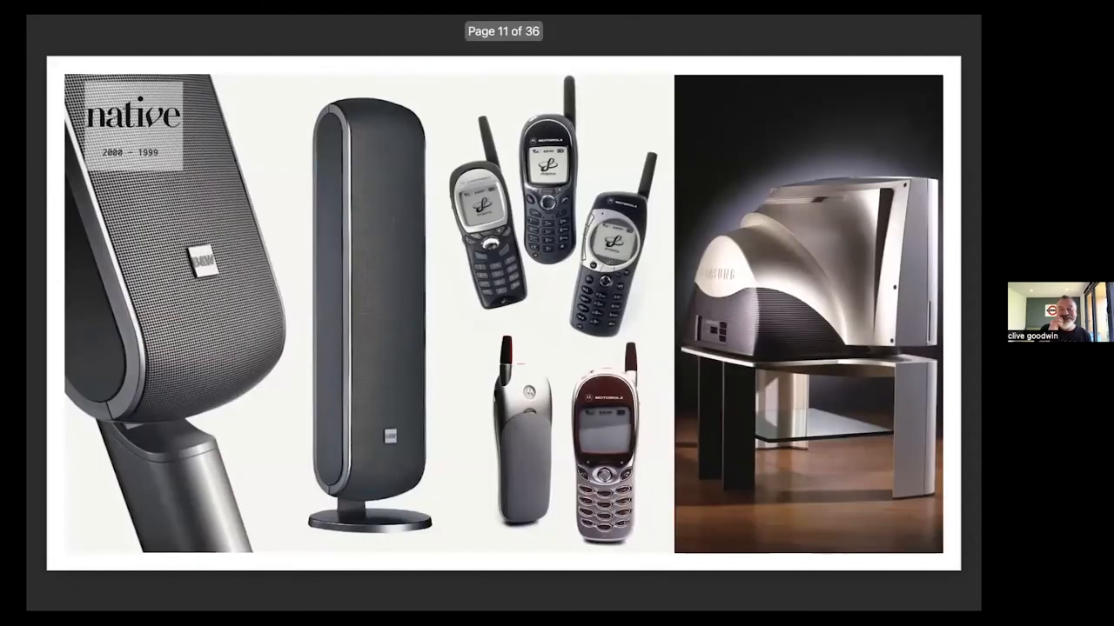
Advance the deck past the native products slide toward the Samsung Design Europe office photos
key("Right")
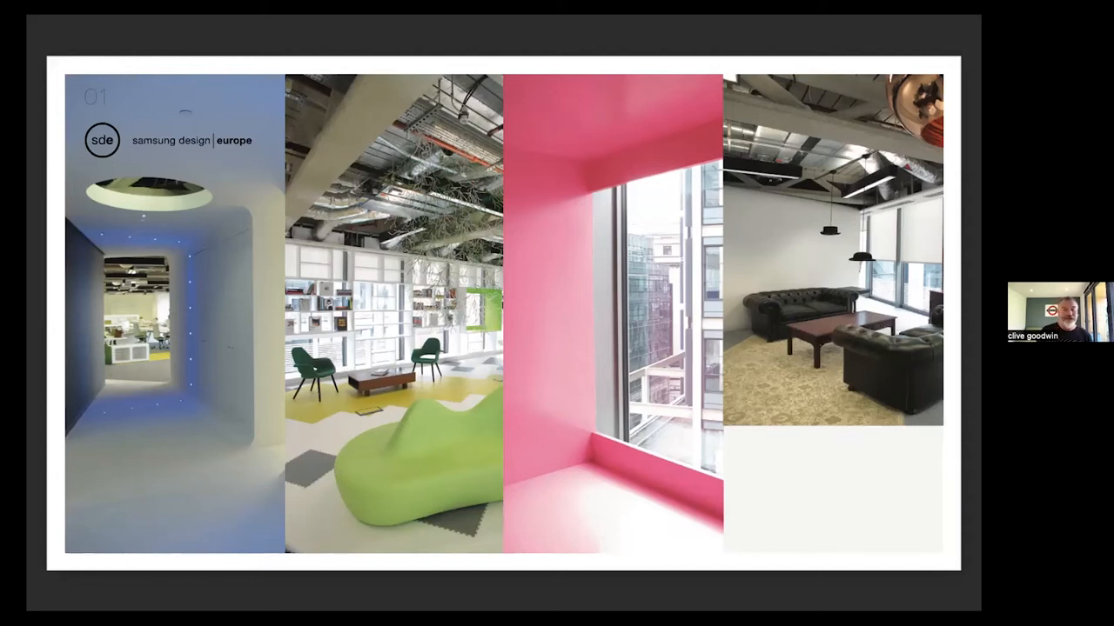
key("Right")
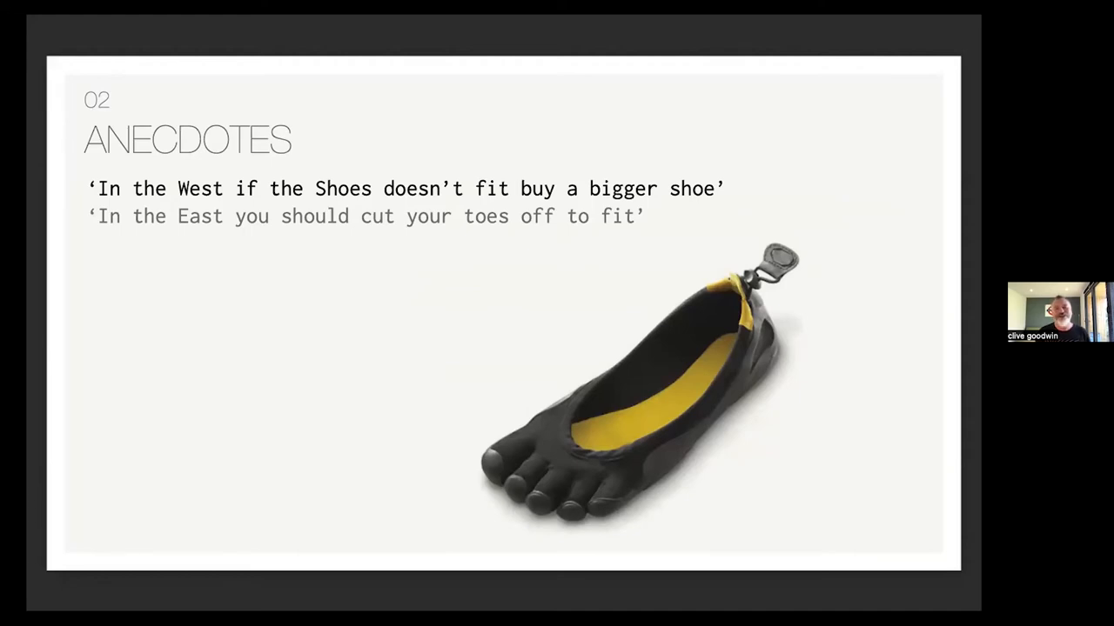
Advance to the next Anecdotes slide with the West and East parapet sayings
key("Right")
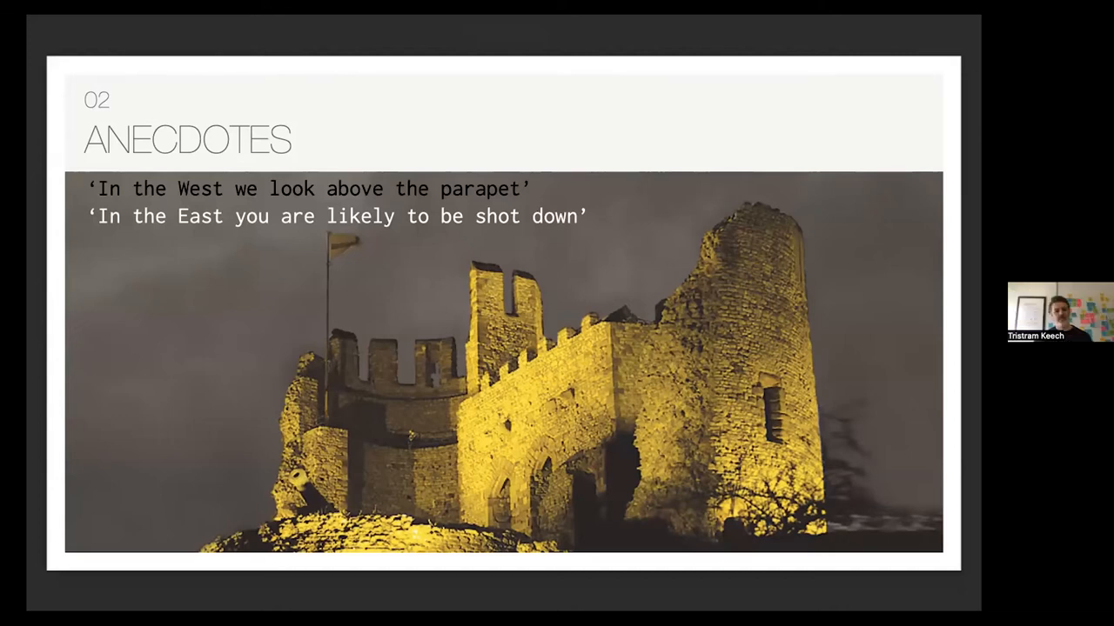
Step through the Opposite Cultures question slide to the 03 LOW context cultures slide
key("Right")
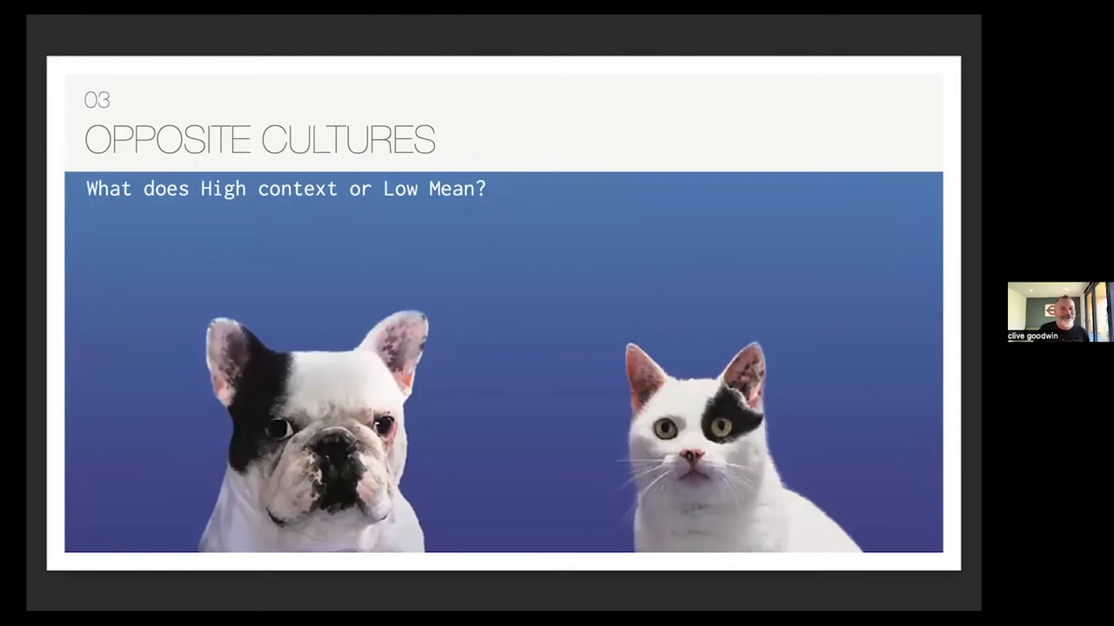
key("Right")
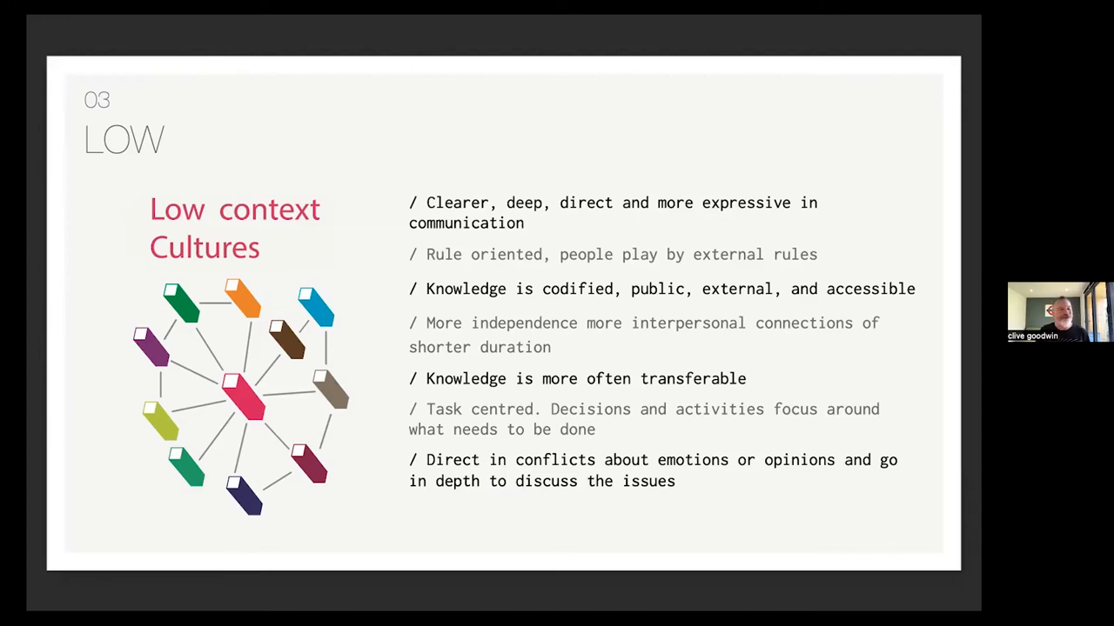
Advance to the 03 HIGH slide on high context cultures traits
key("right")
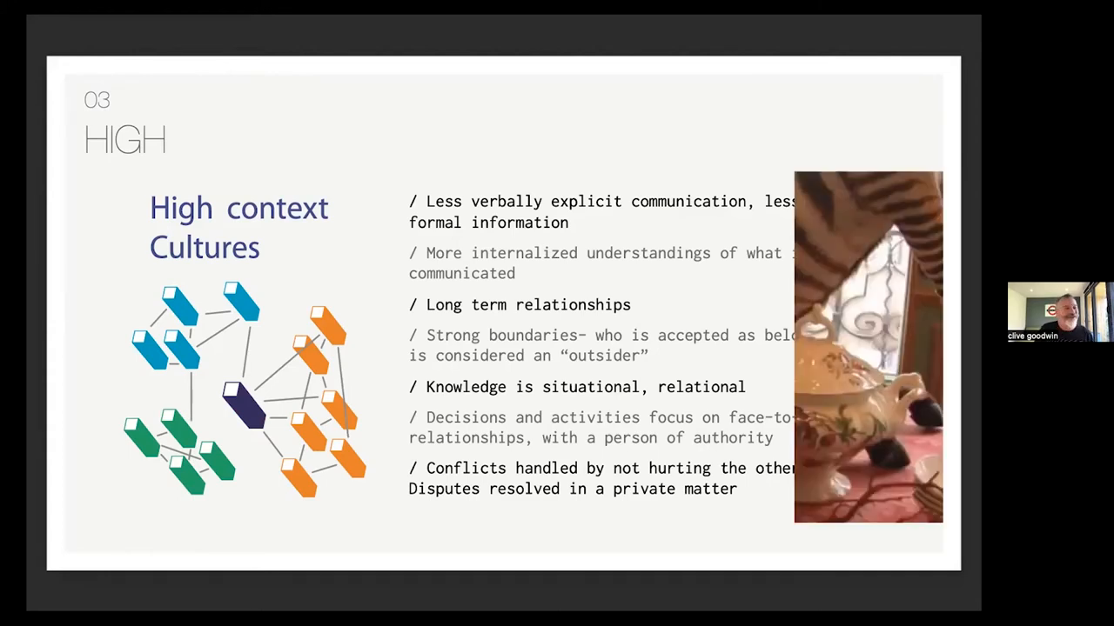
Advance to the 04 HARMONY slide about building working relationships
key("Right")
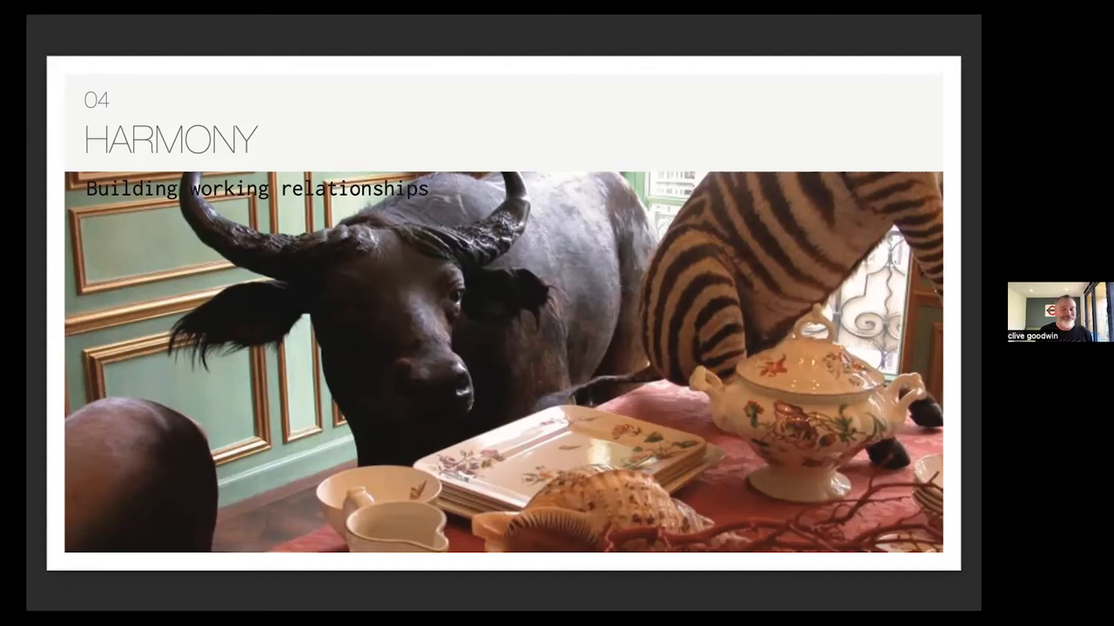
key("right")
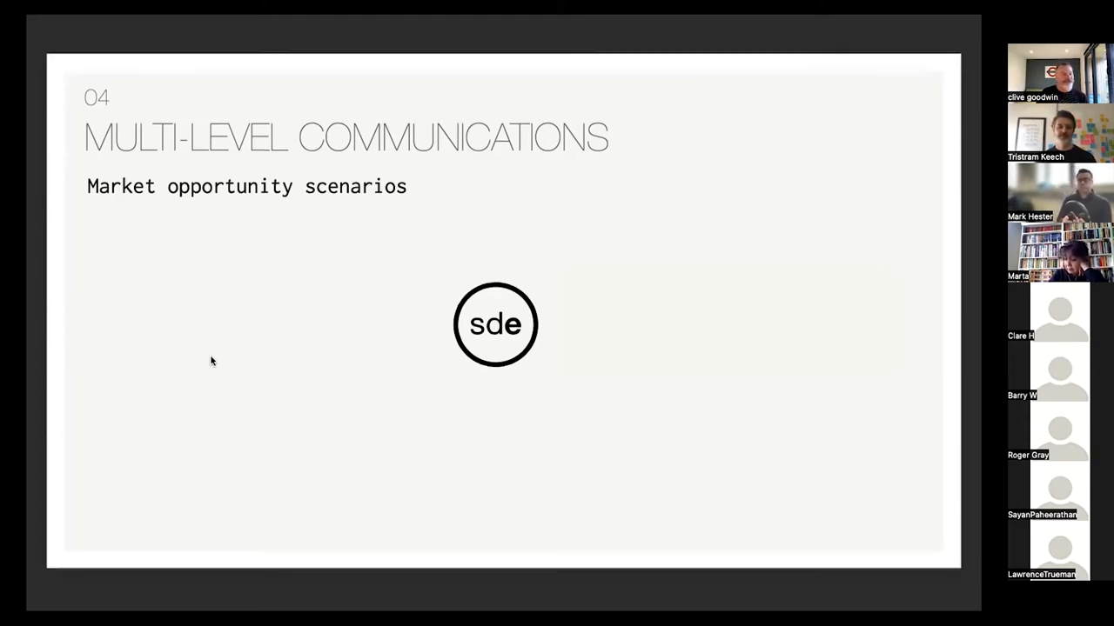
mouse_move(722, 276)
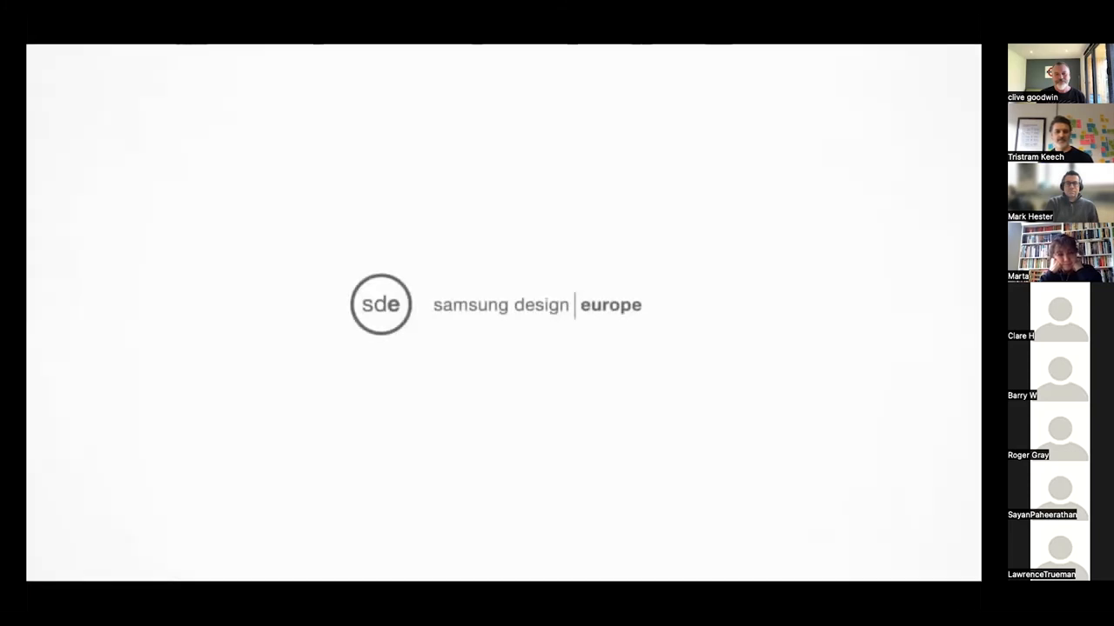
mouse_move(695, 49)
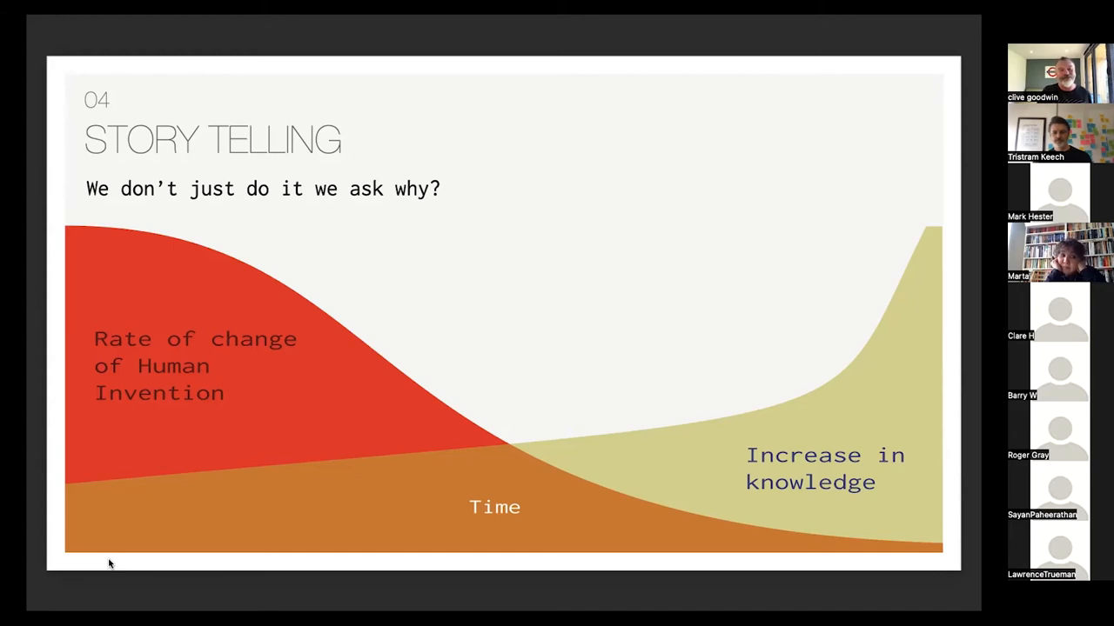
mouse_move(255, 531)
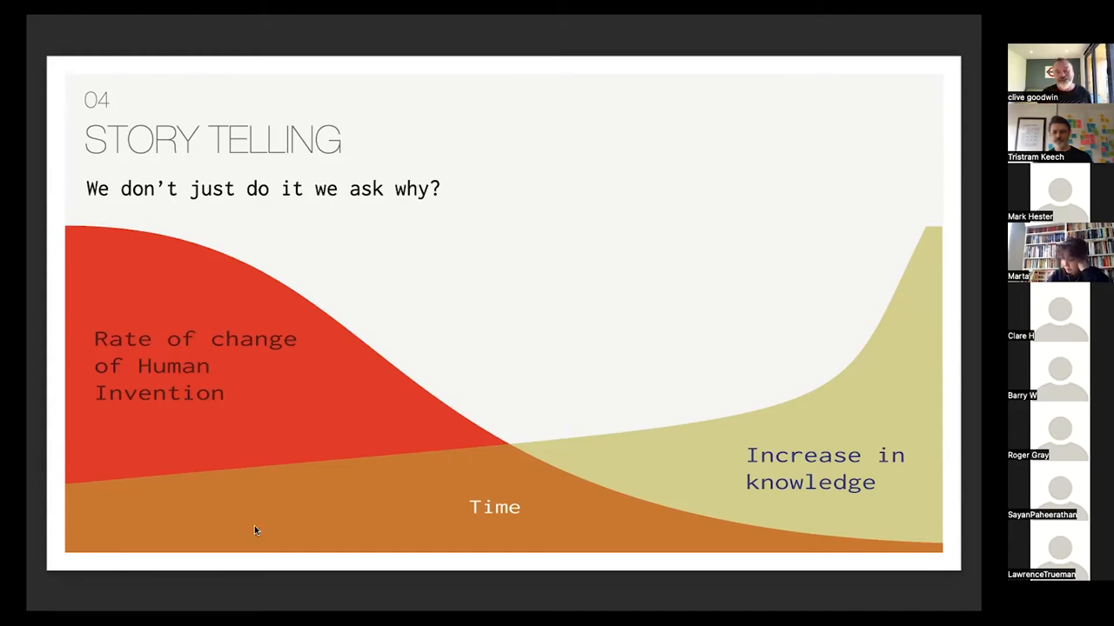
mouse_move(275, 318)
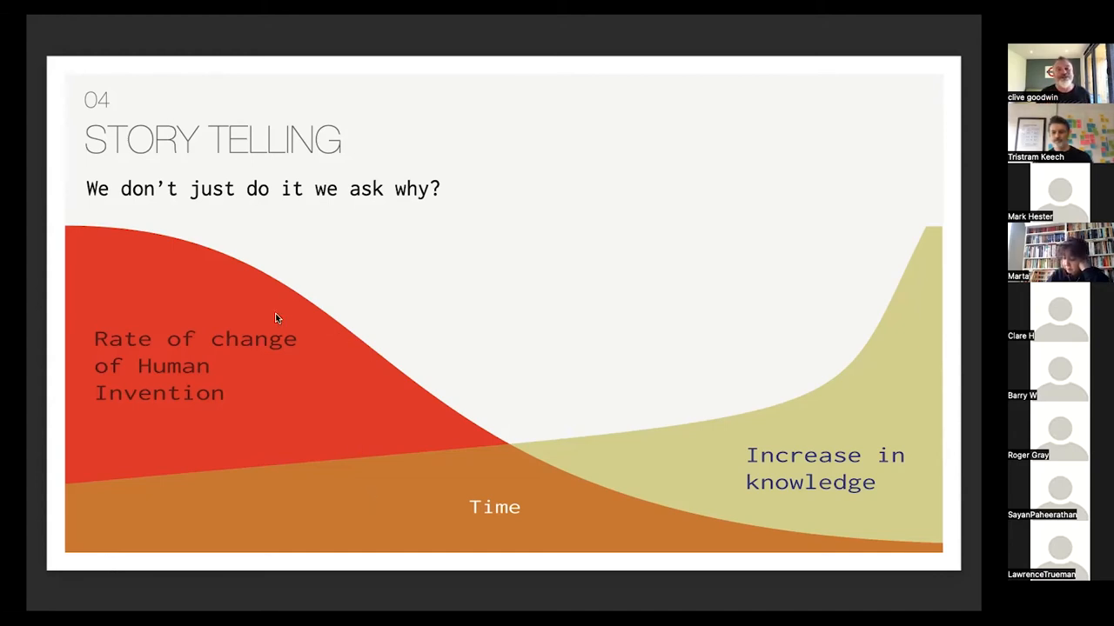
mouse_move(577, 452)
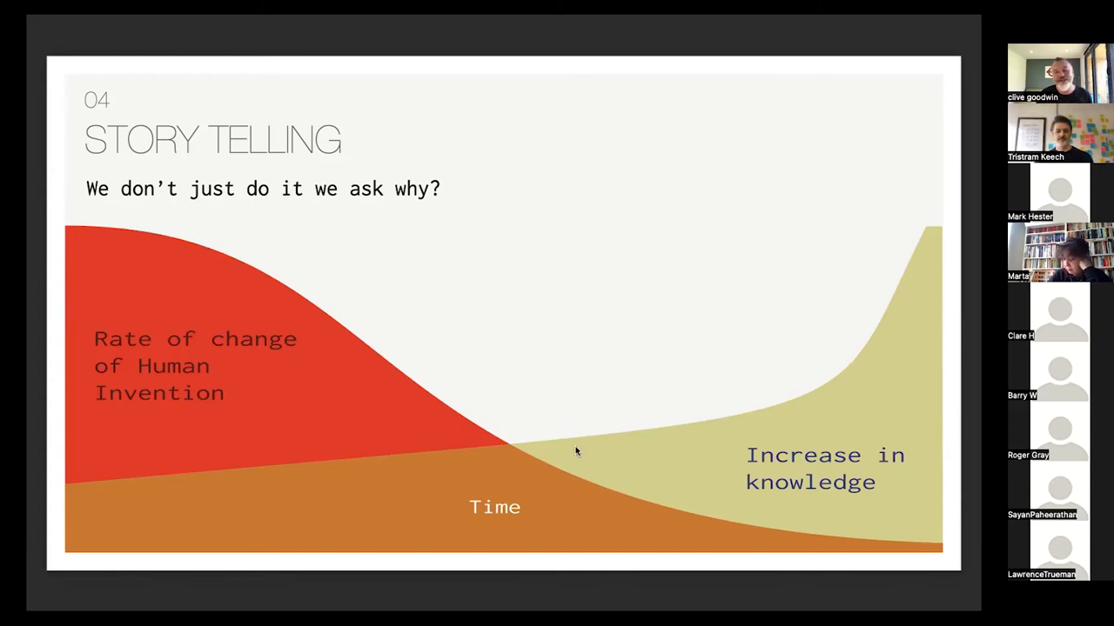
mouse_move(255, 526)
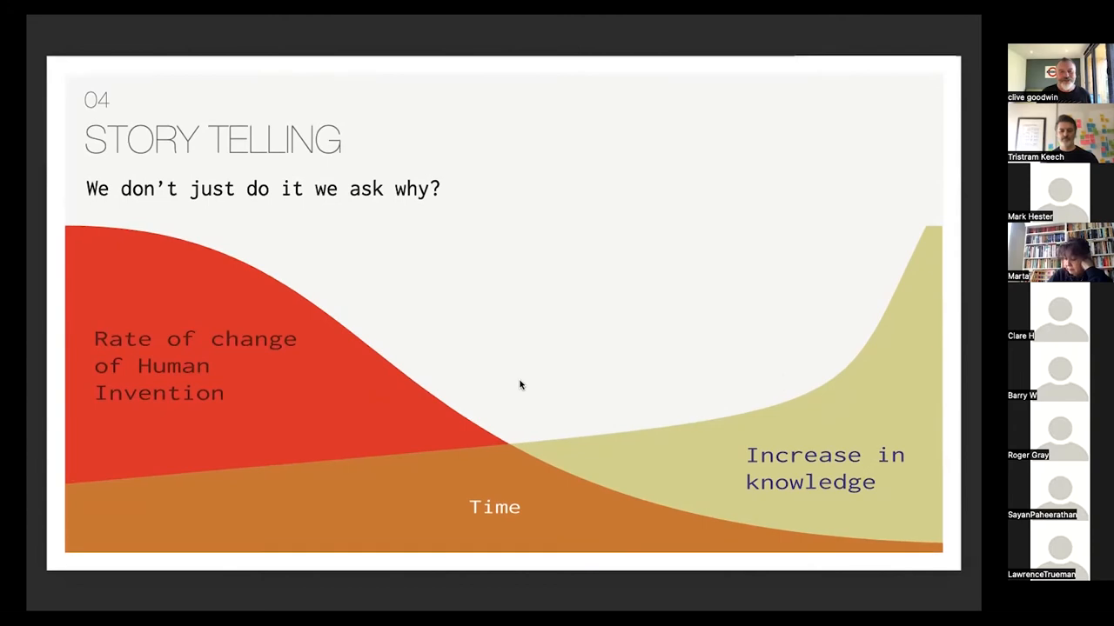
key("right")
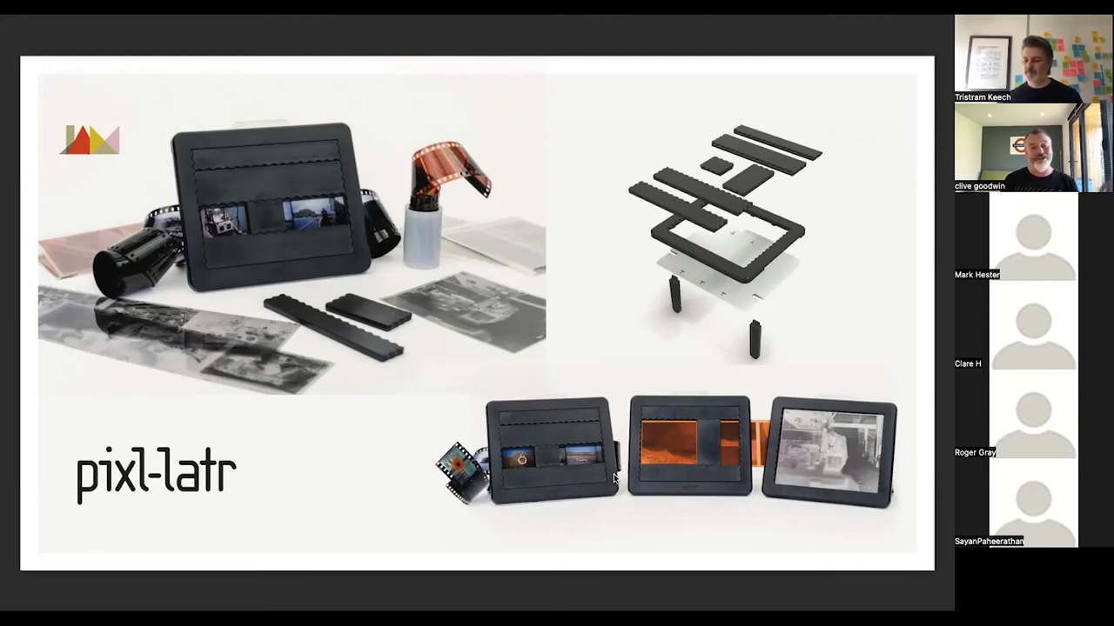
Advance from the pixl-latr slide to the final Thank You slide with the QR code
key("Right")
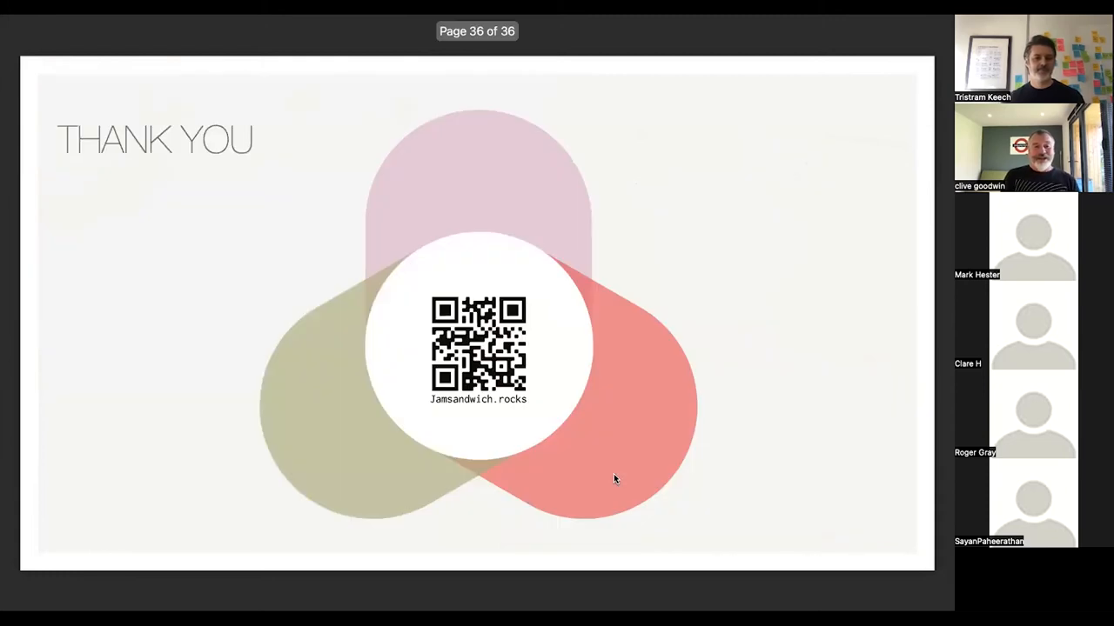